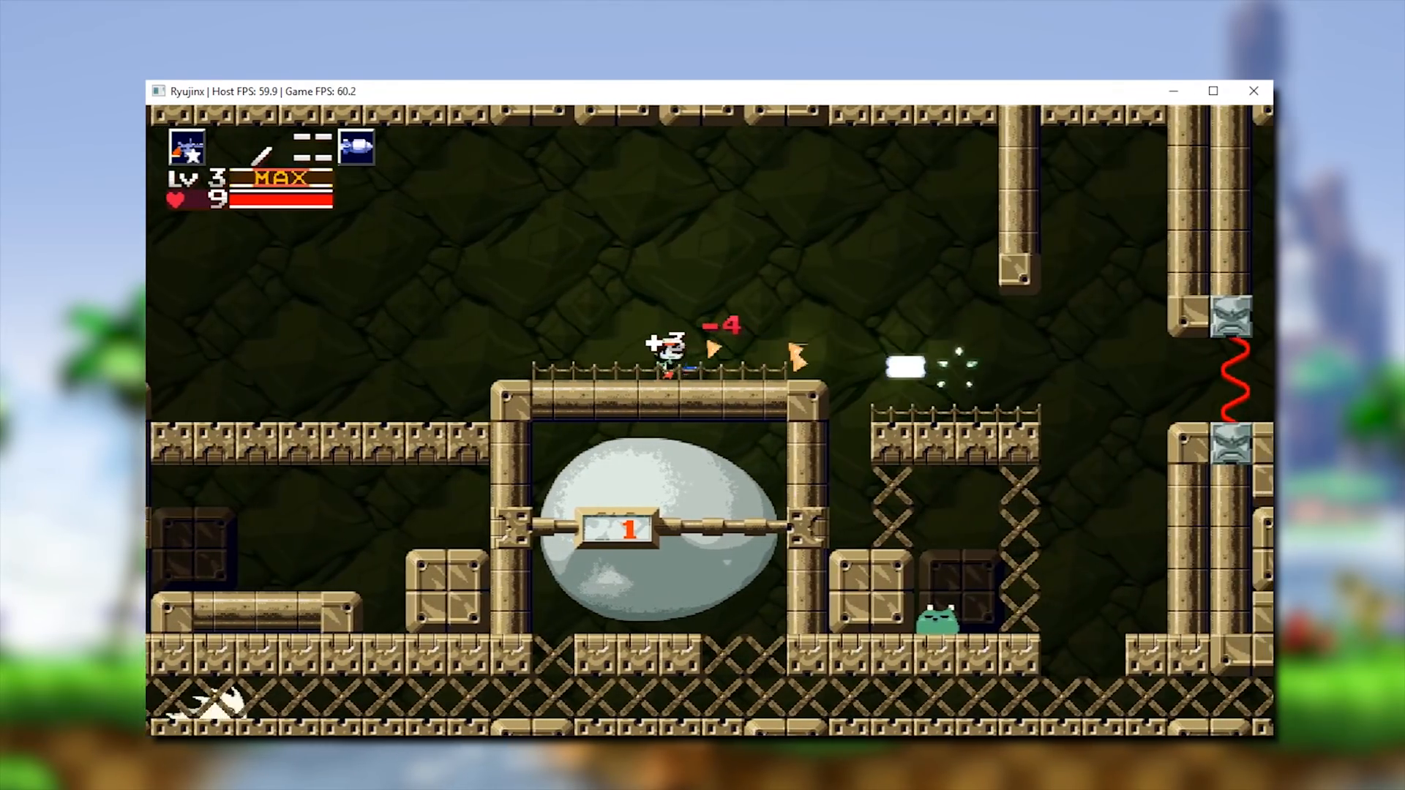
Step: Select the Ryujinx.exe profile with High detection and a 60 FPS framerate limit, then minimize RivaTuner
{"action": "key", "text": "right"}
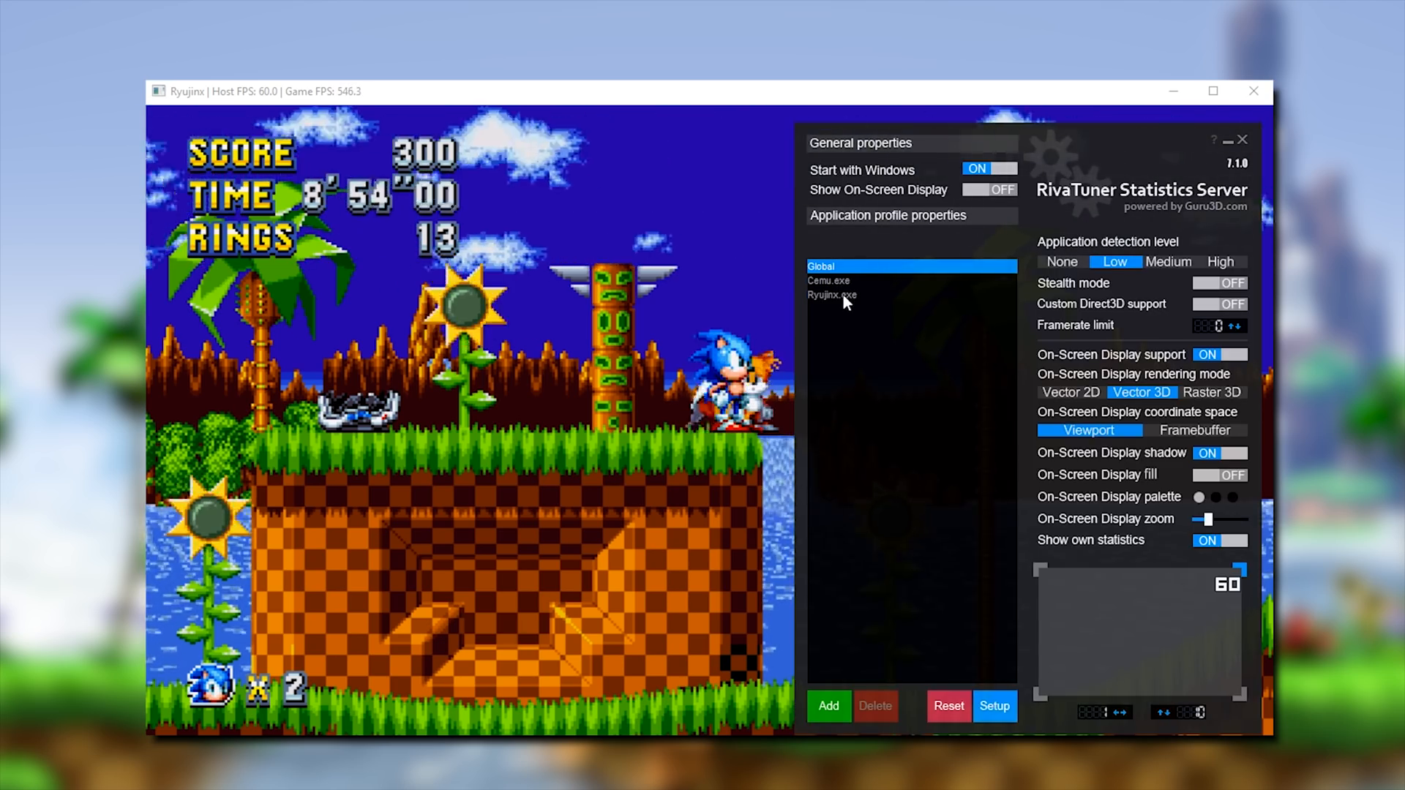
{"action": "left_click", "coordinate": [832, 294]}
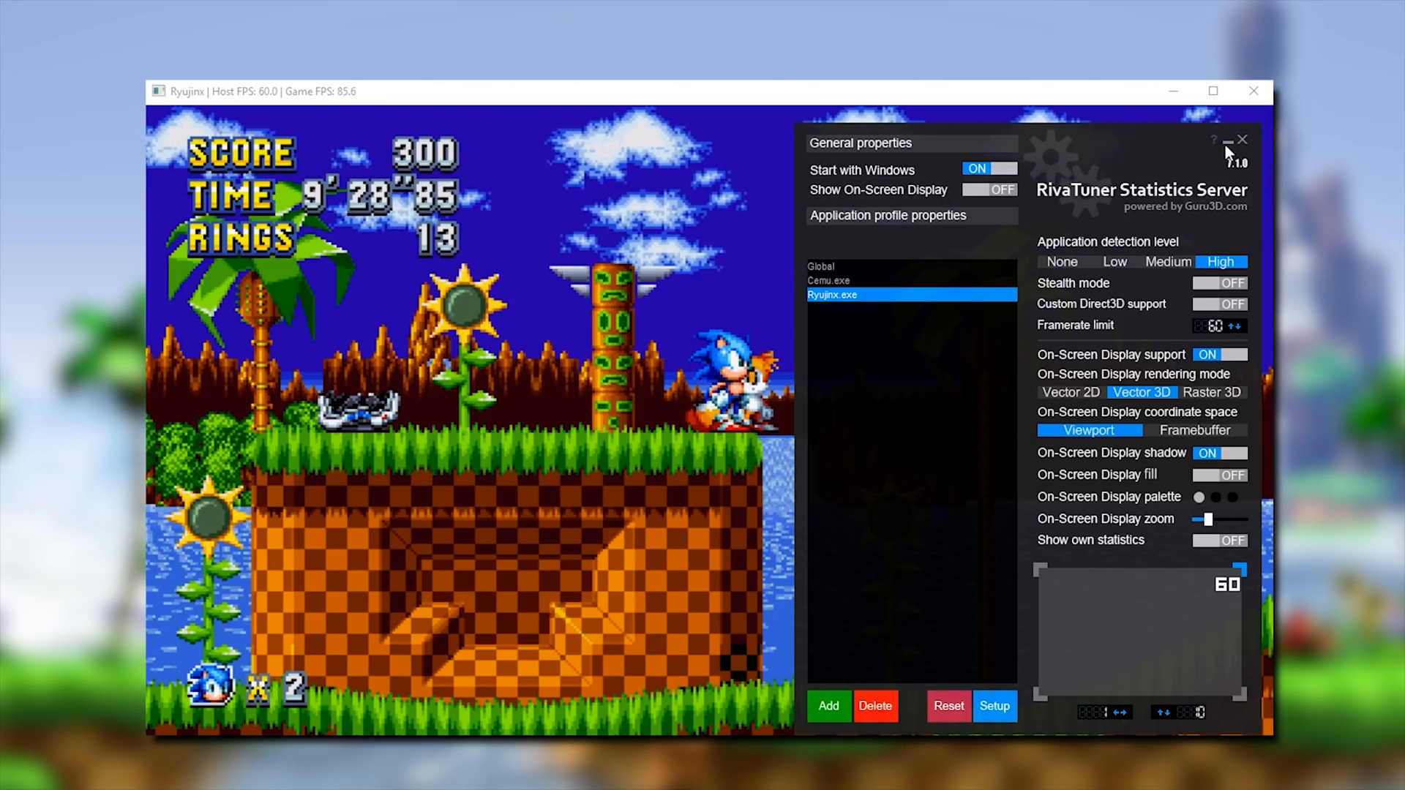
{"action": "left_click", "coordinate": [1244, 141]}
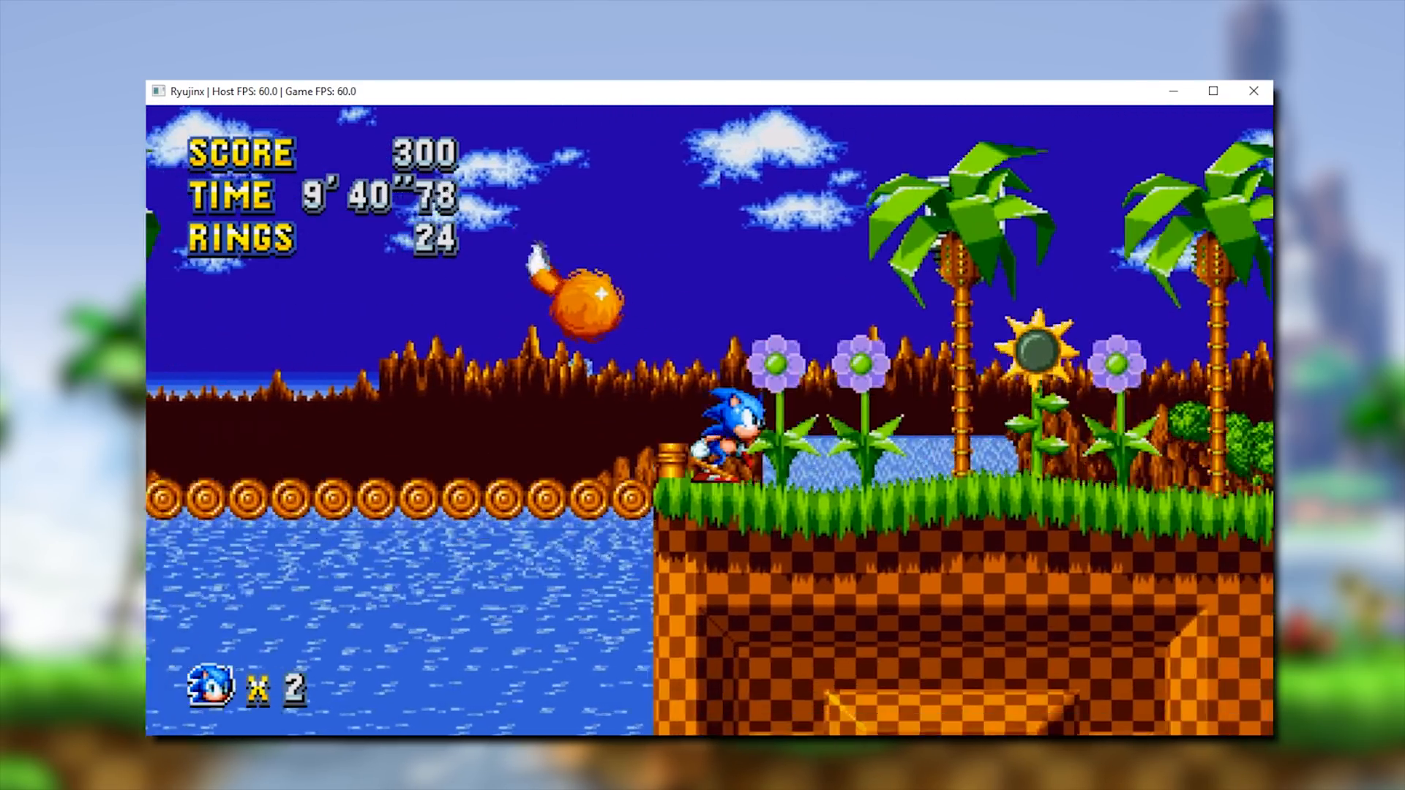
{"action": "key", "text": "Right"}
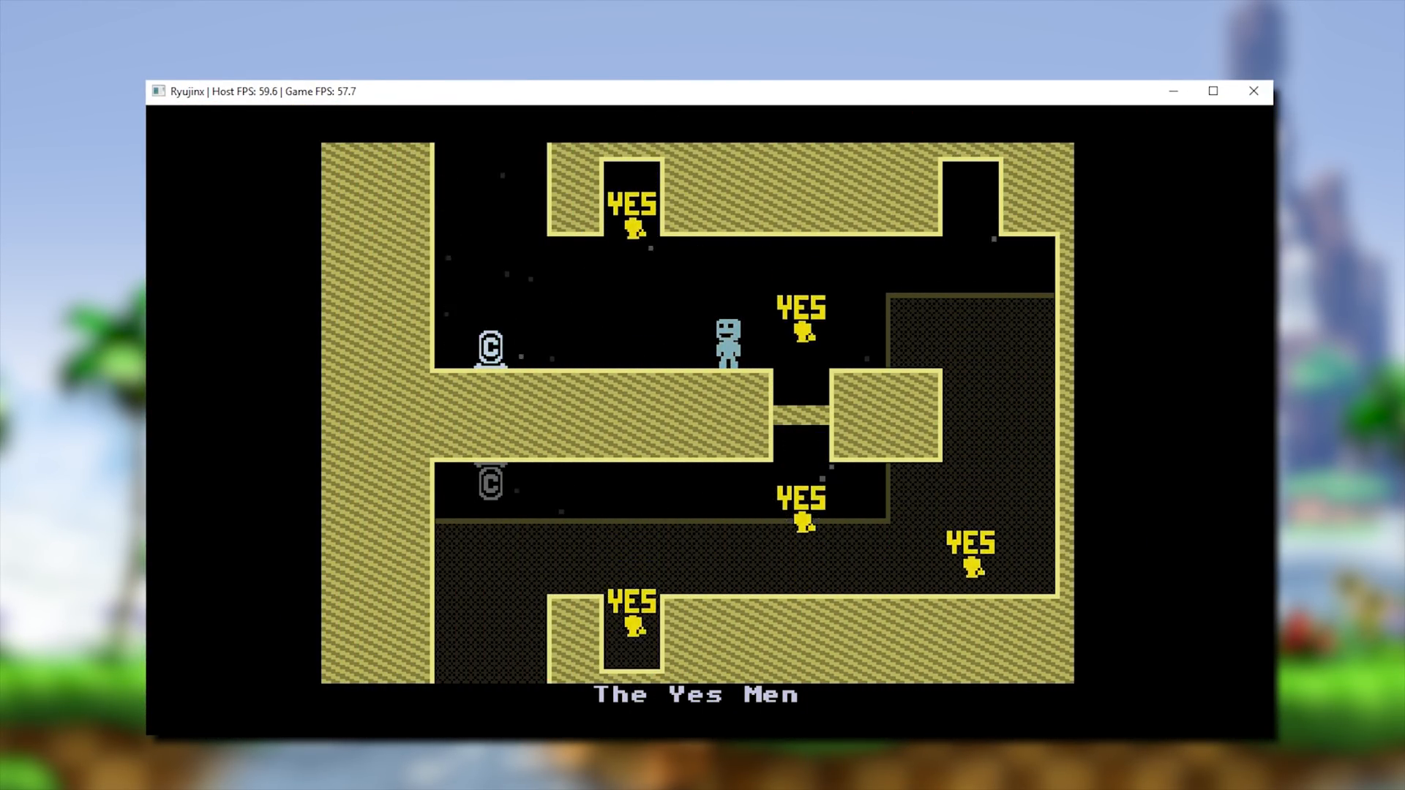
{"action": "key", "text": "Right"}
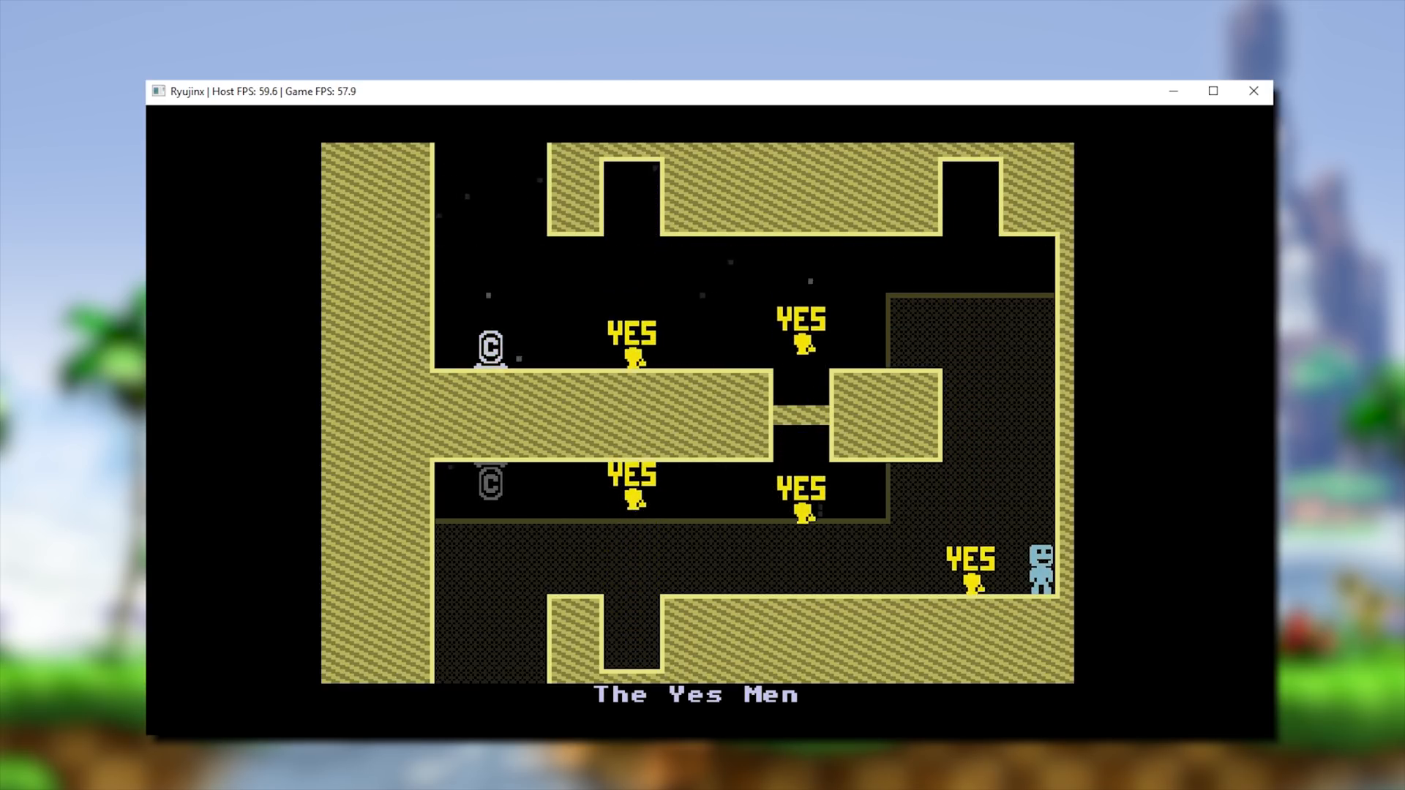
{"action": "key", "text": "Left"}
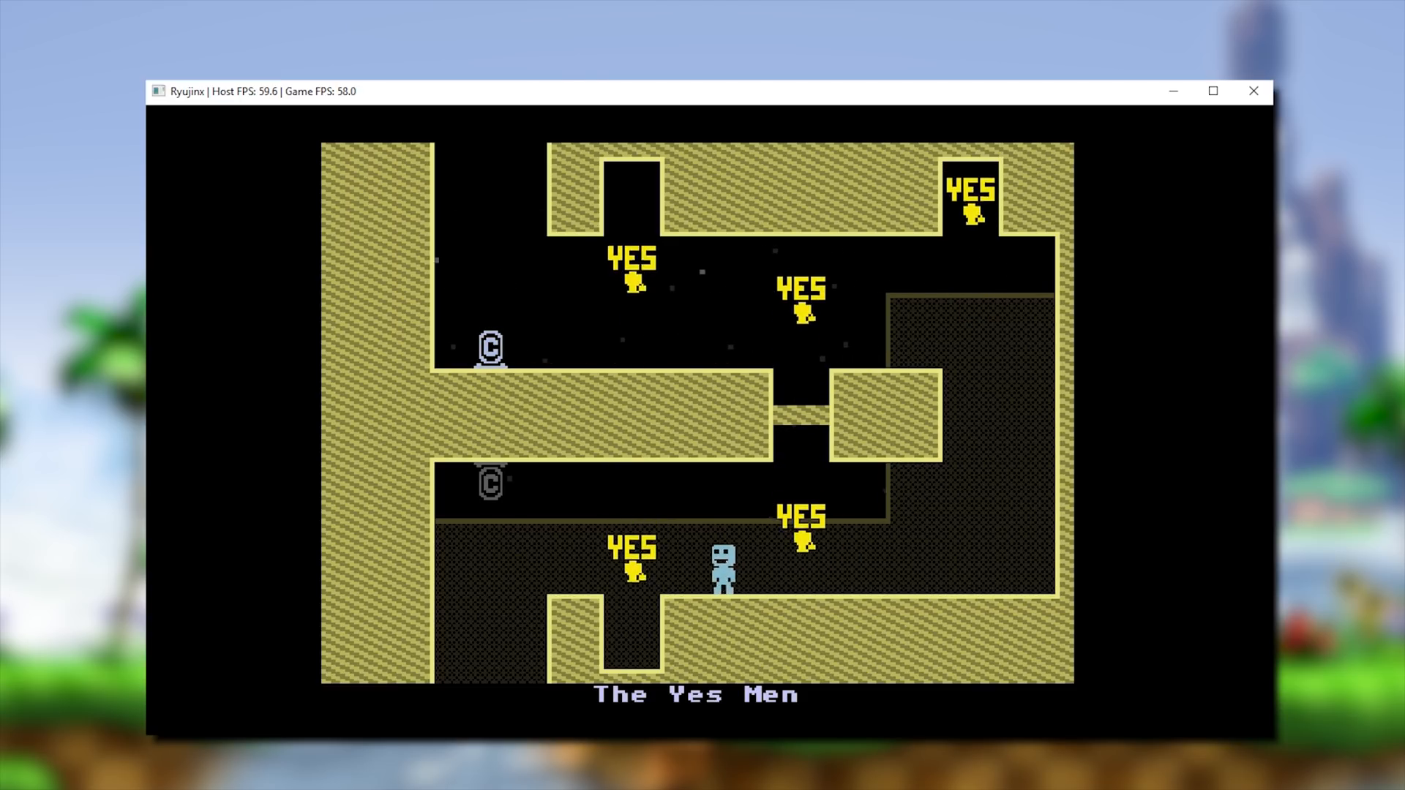